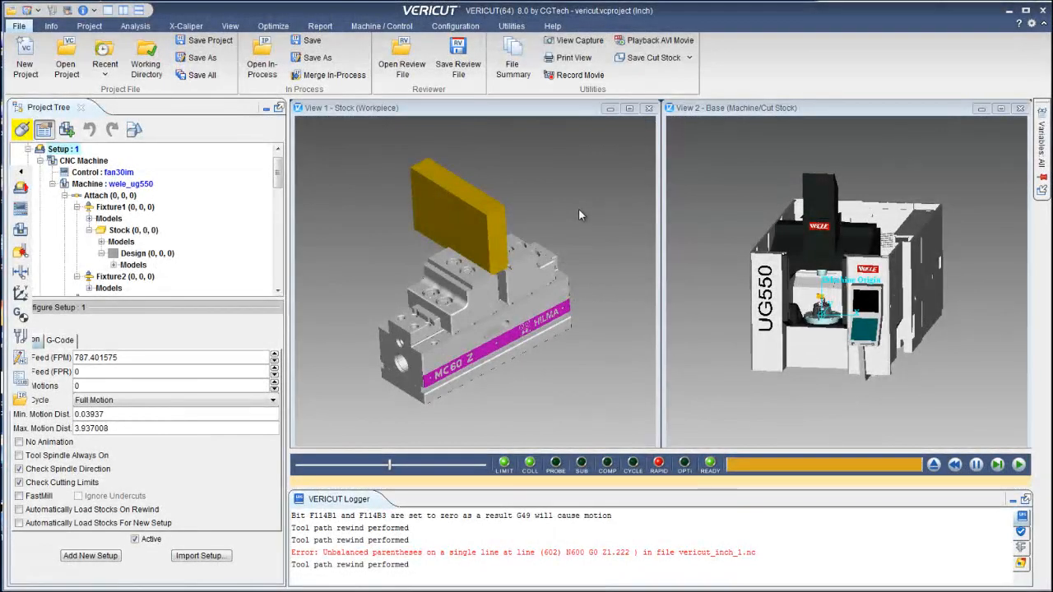
mouse_move(454, 26)
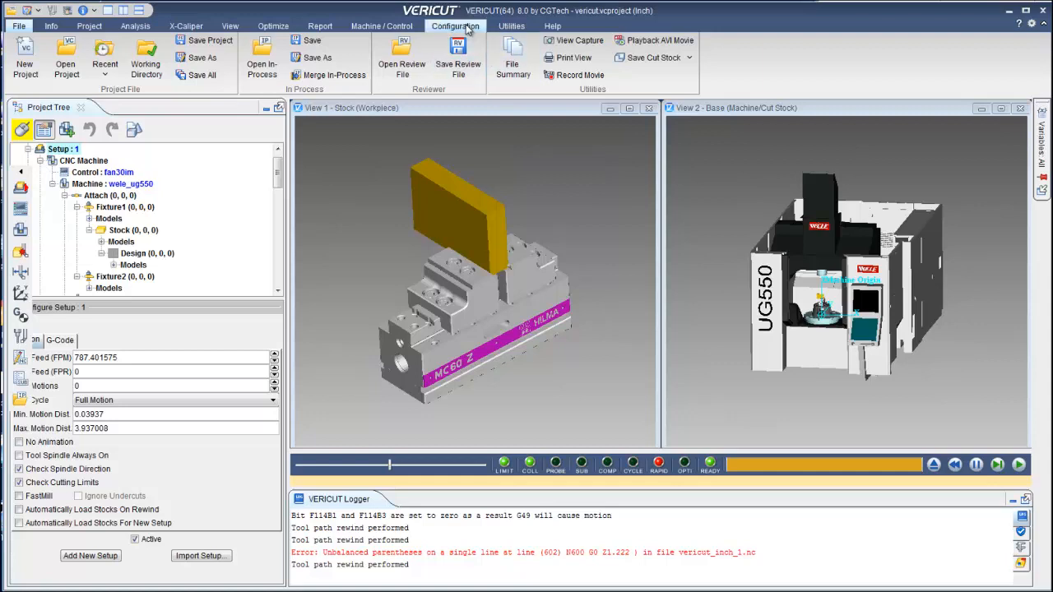
Set startup to choose a project file and auto-set the working directory to the project folder.
left_click(424, 53)
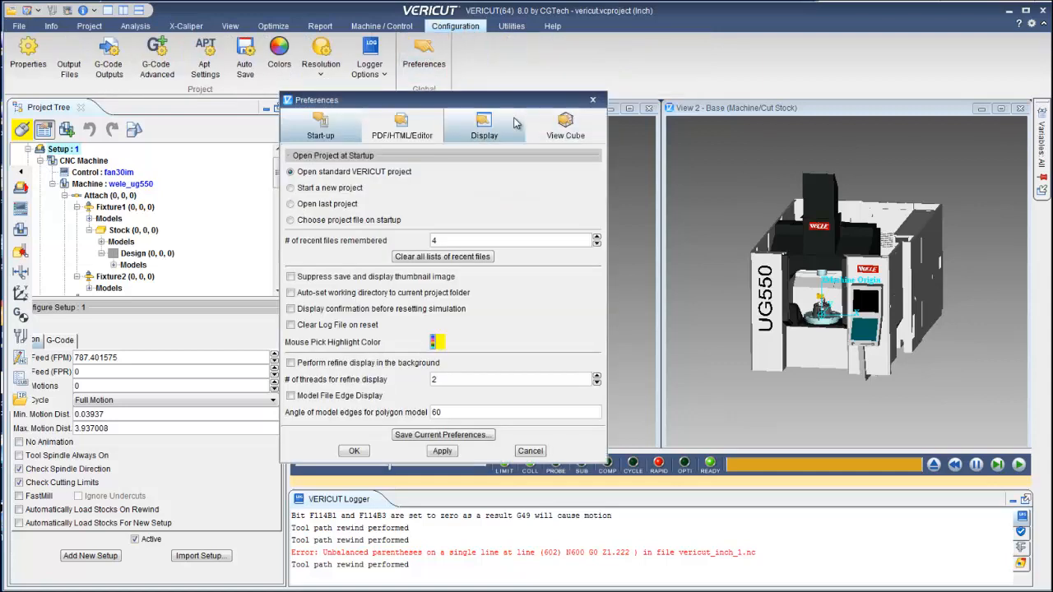
mouse_move(497, 168)
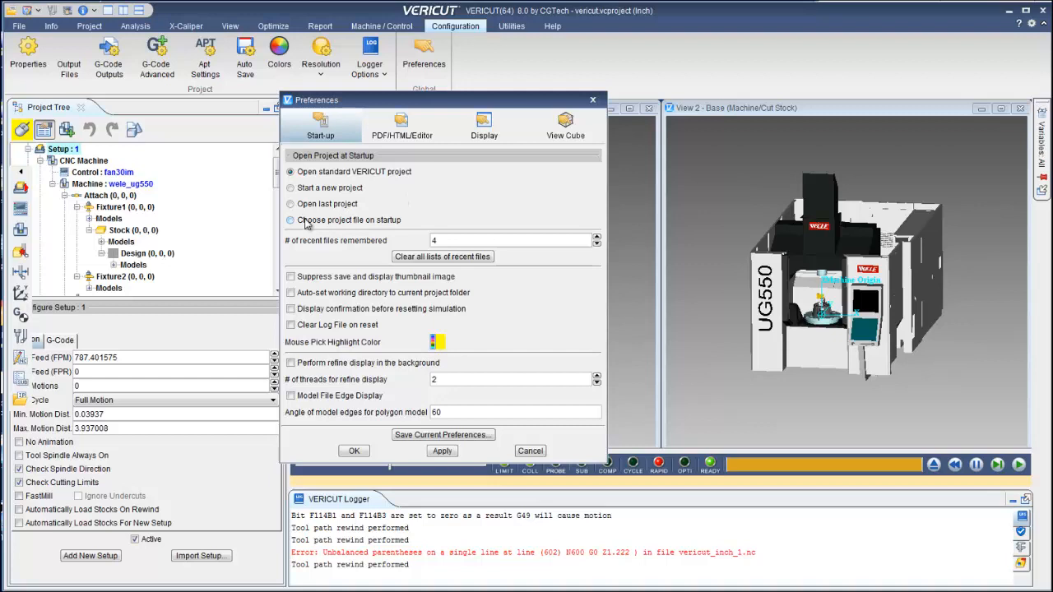
left_click(290, 220)
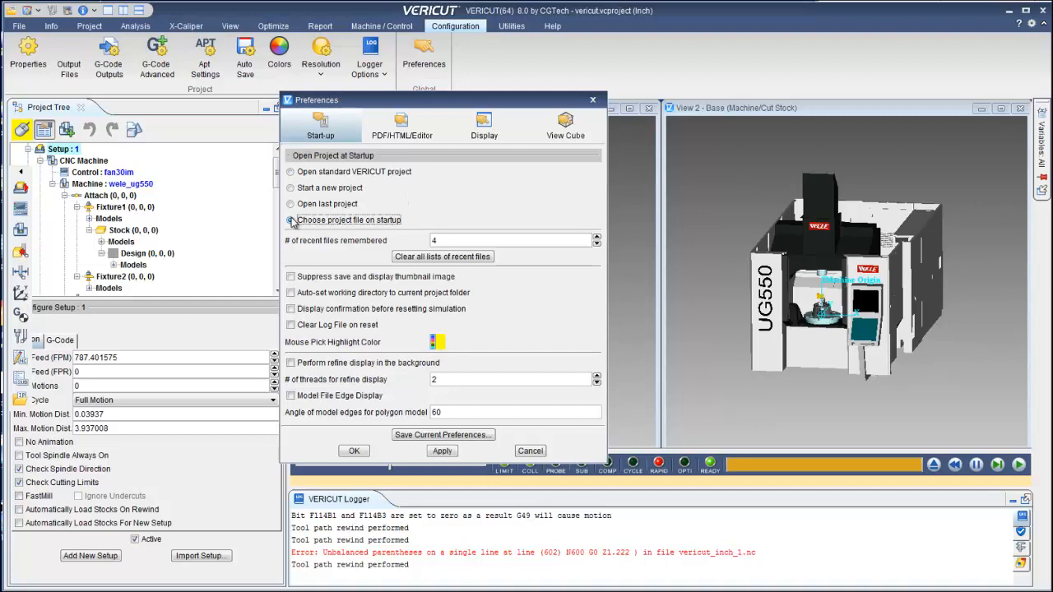
left_click(290, 220)
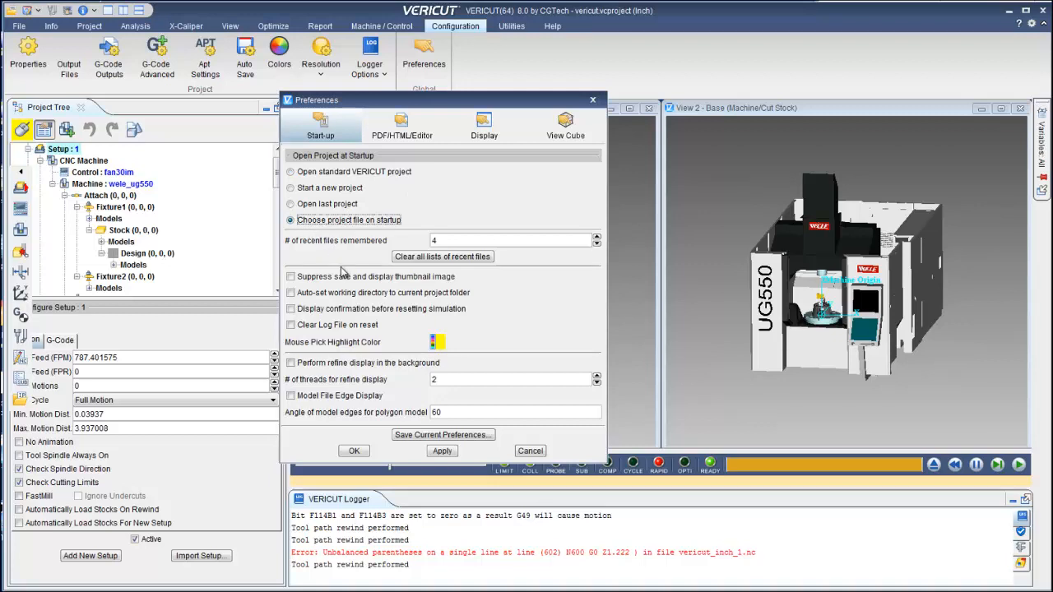
left_click(290, 293)
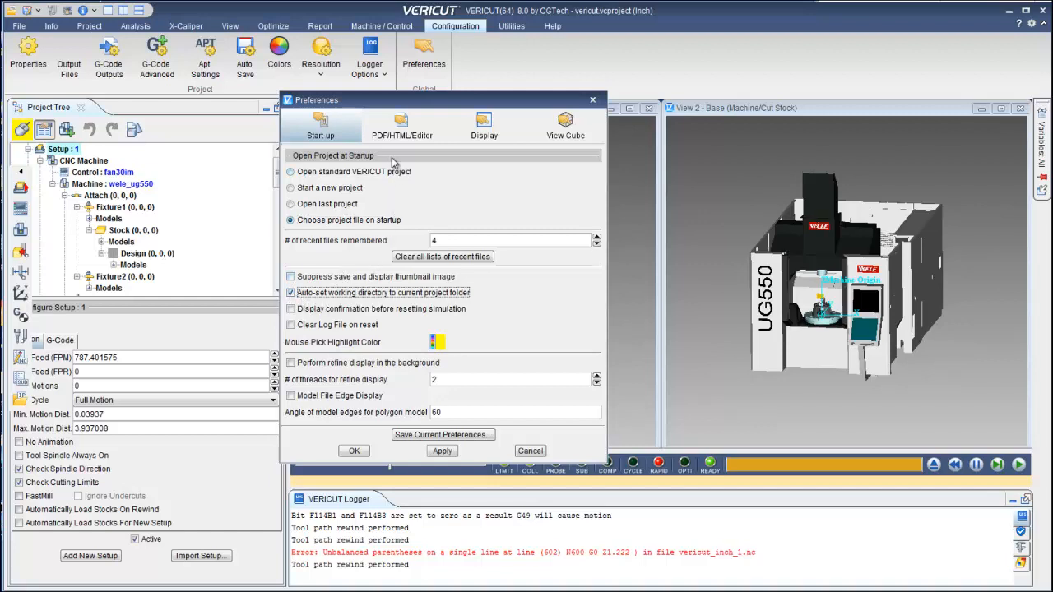
Switch the Display colour theme to Aqua.
left_click(402, 125)
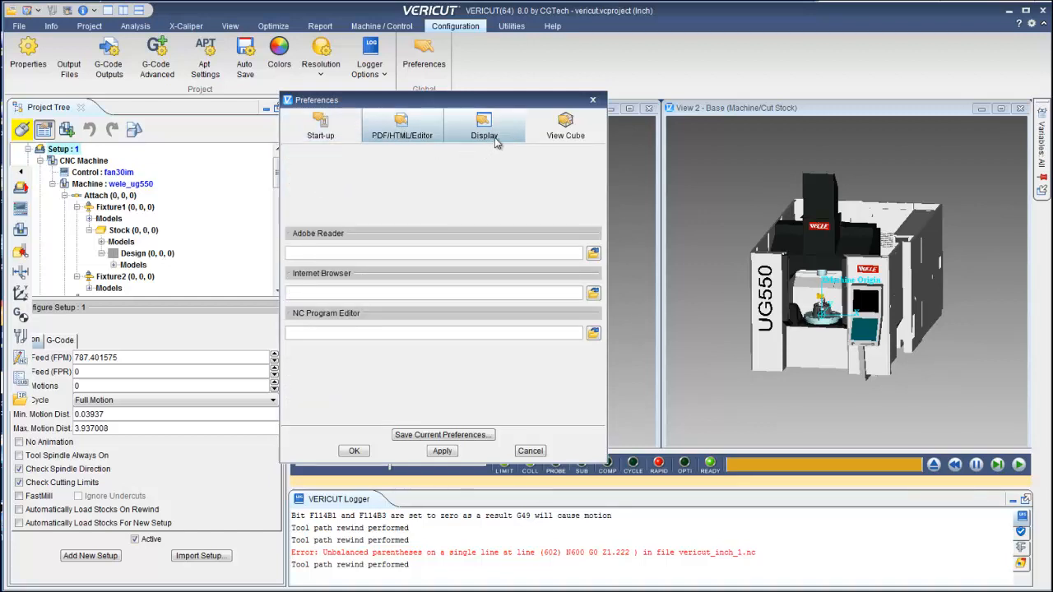
left_click(484, 125)
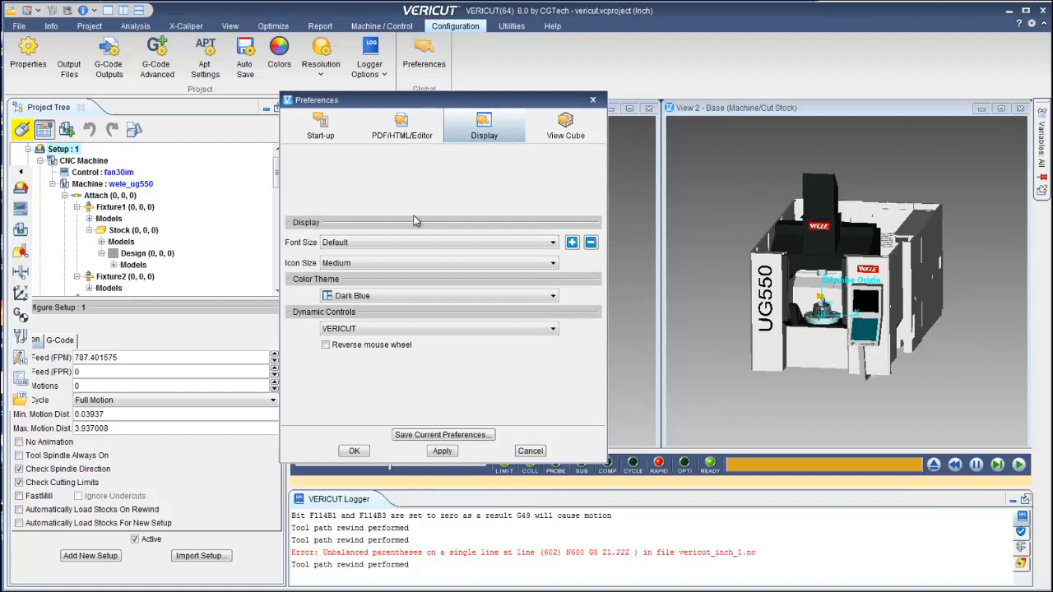
left_click(553, 296)
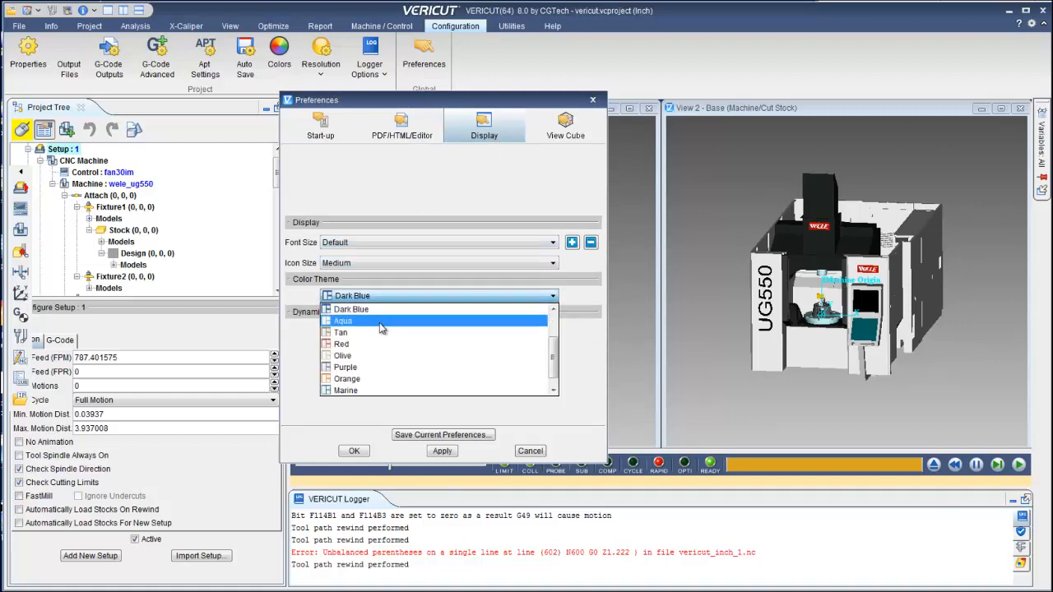
left_click(344, 319)
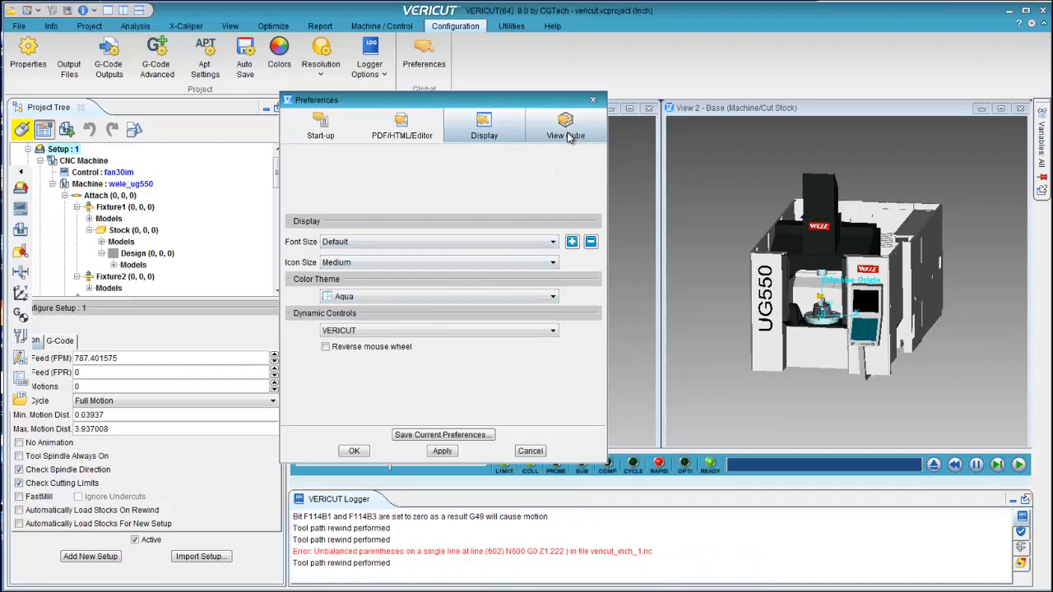
Save the current preferences over the existing myprefs.prefs file, confirming the overwrite.
left_click(566, 125)
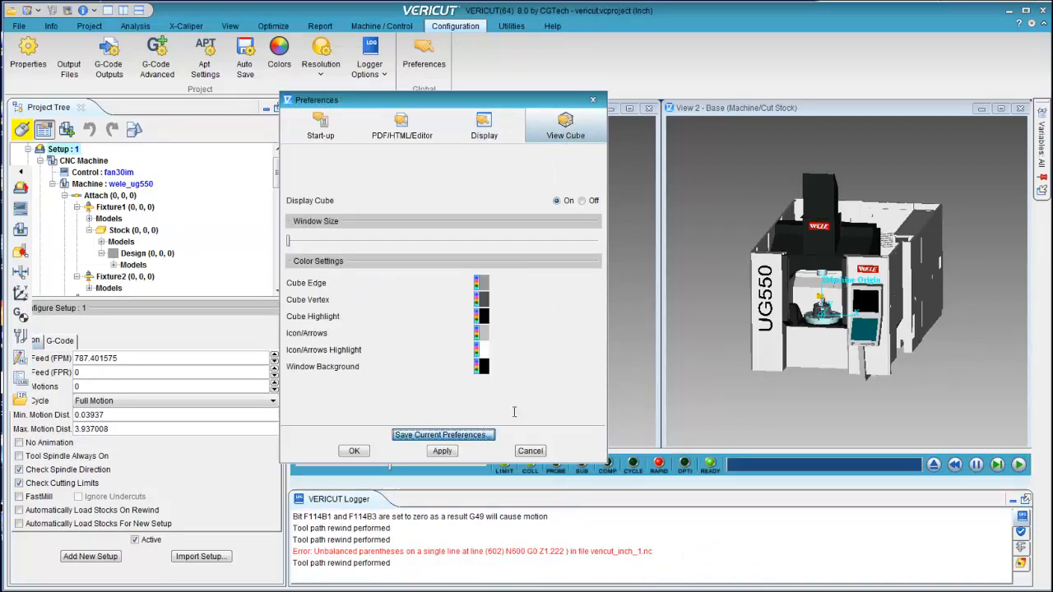
left_click(442, 435)
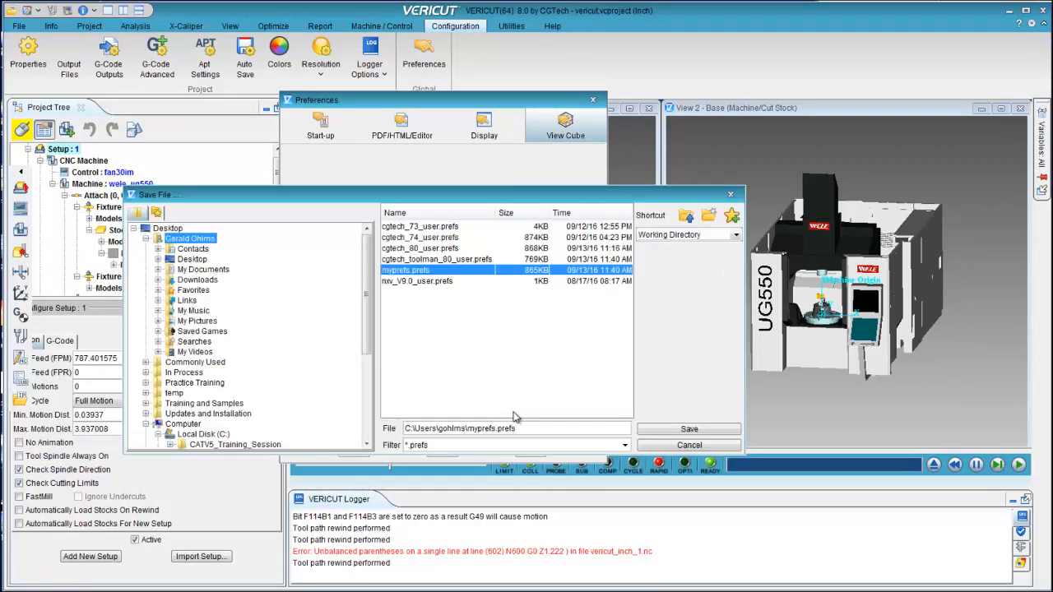
left_click(688, 428)
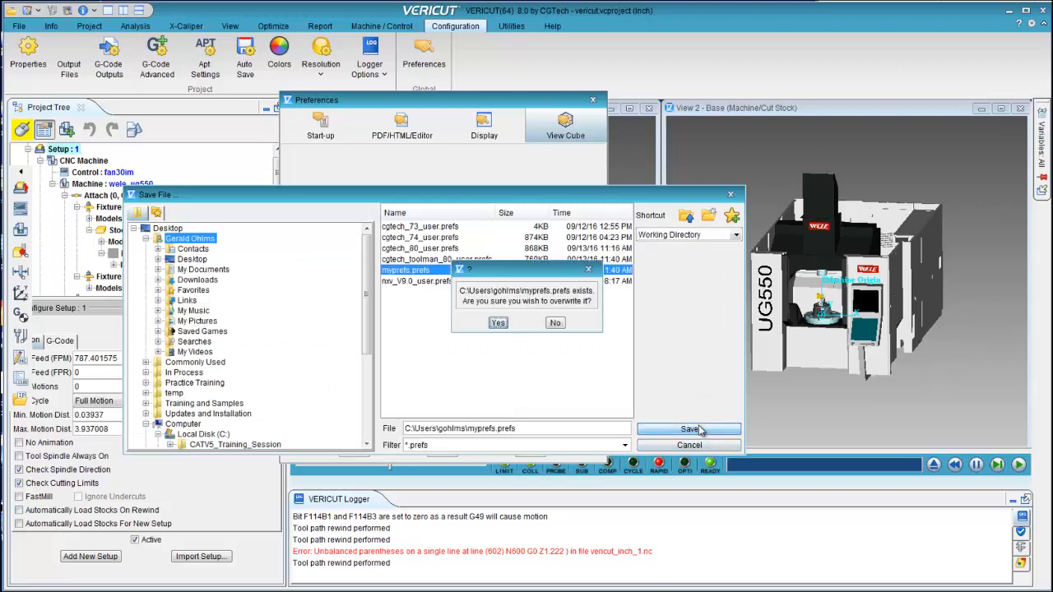
left_click(497, 323)
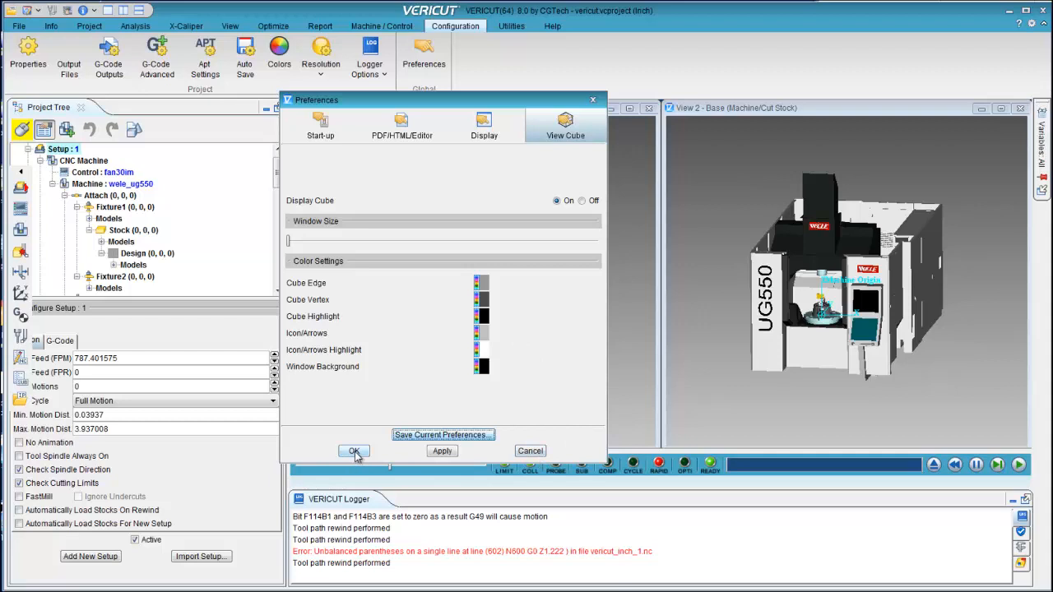
Accept the preferences and bring up the project Settings dialog.
left_click(353, 451)
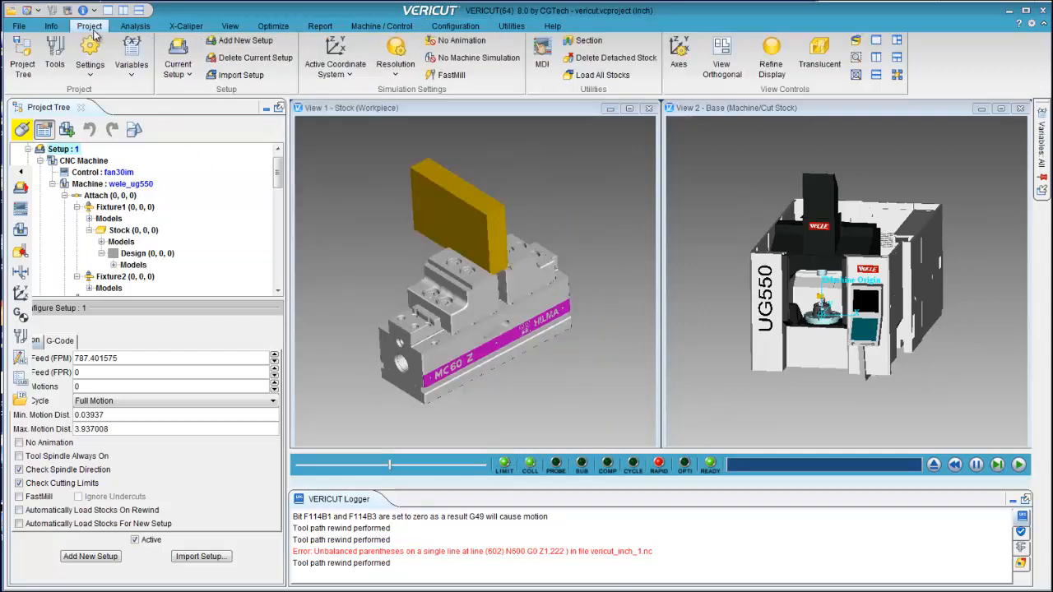
left_click(89, 53)
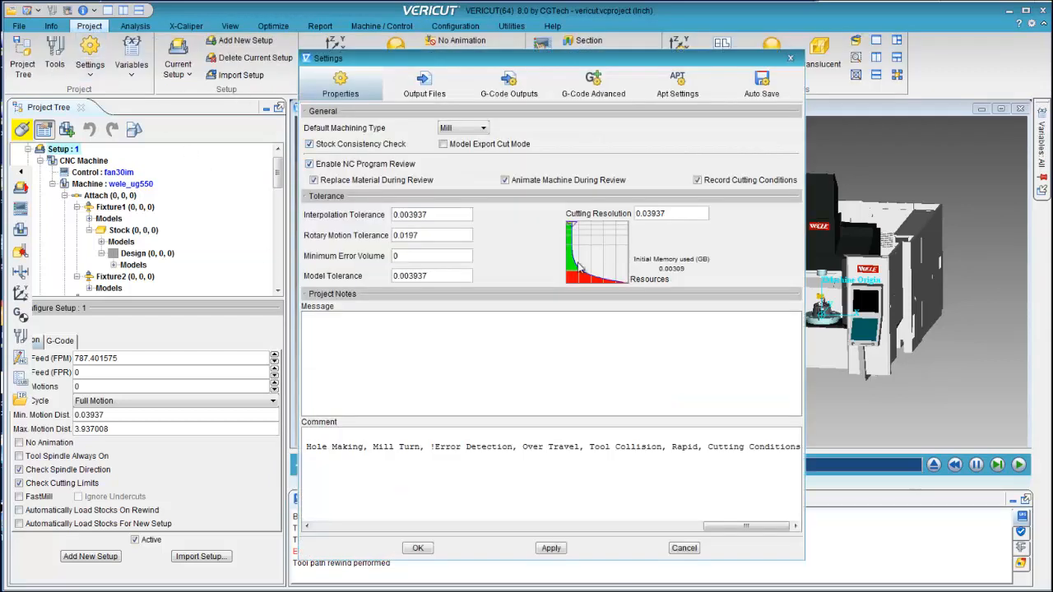
Review the G-Code Advanced settings, then land on the Auto Save options.
left_click(425, 82)
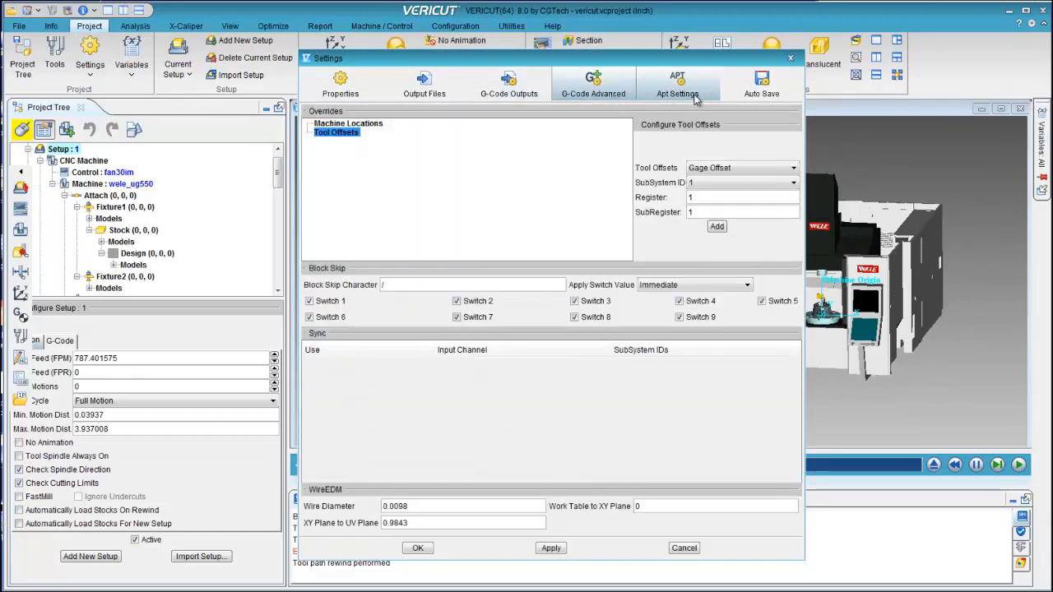
left_click(761, 83)
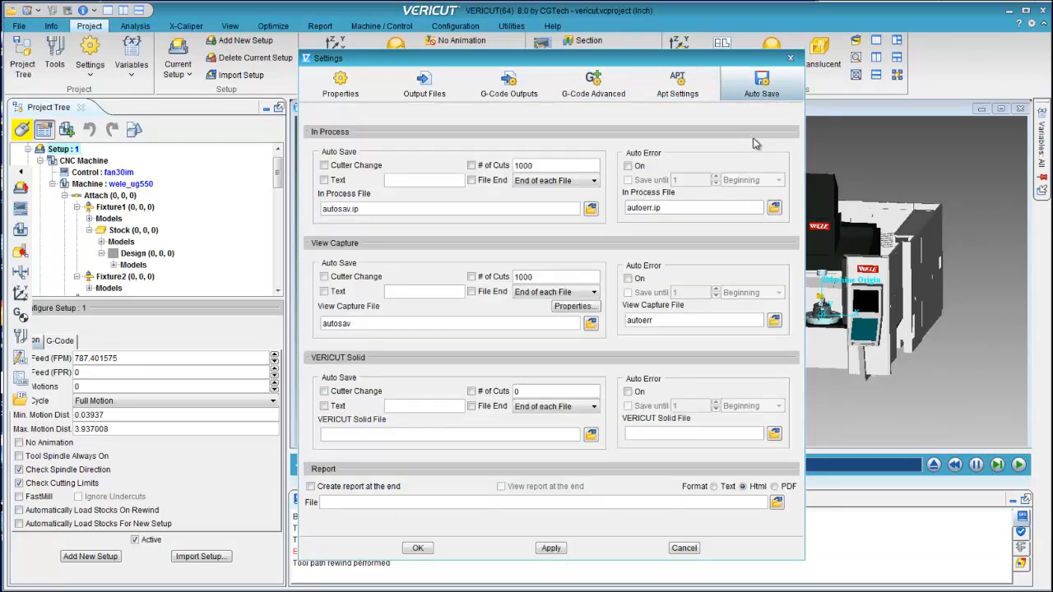
mouse_move(754, 158)
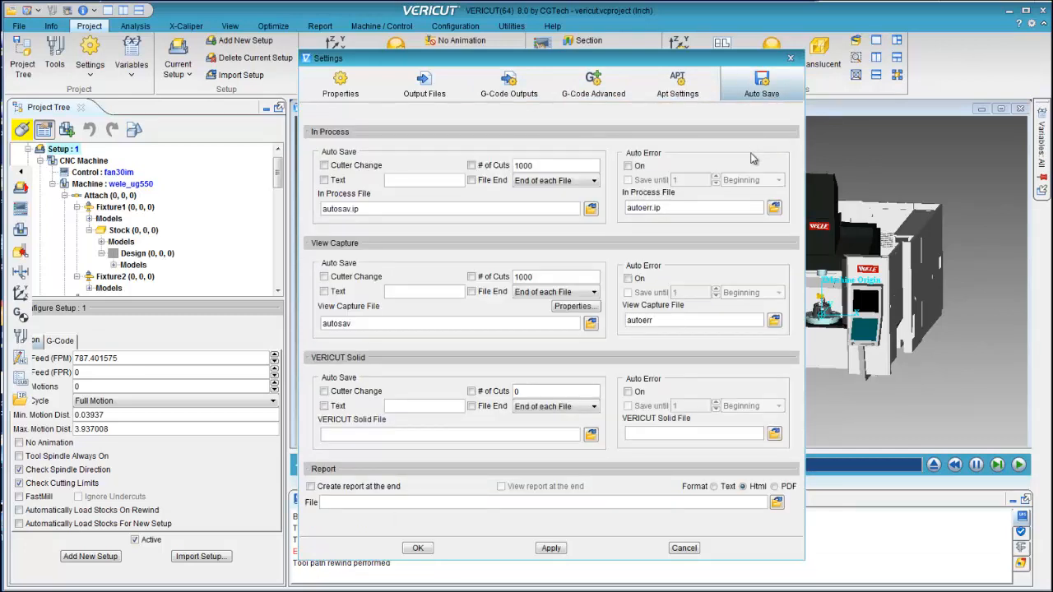
mouse_move(418, 548)
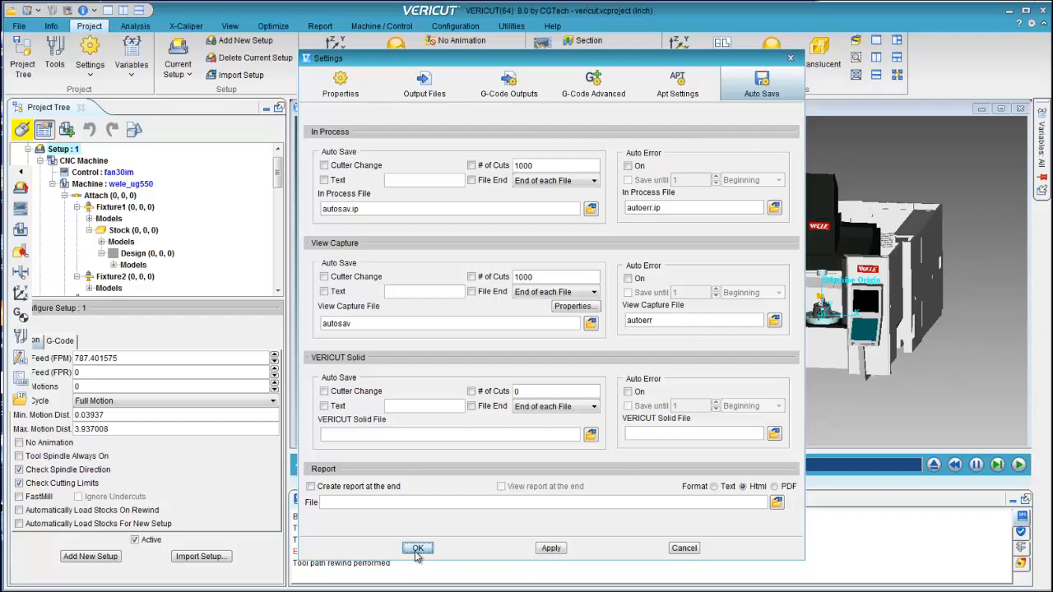